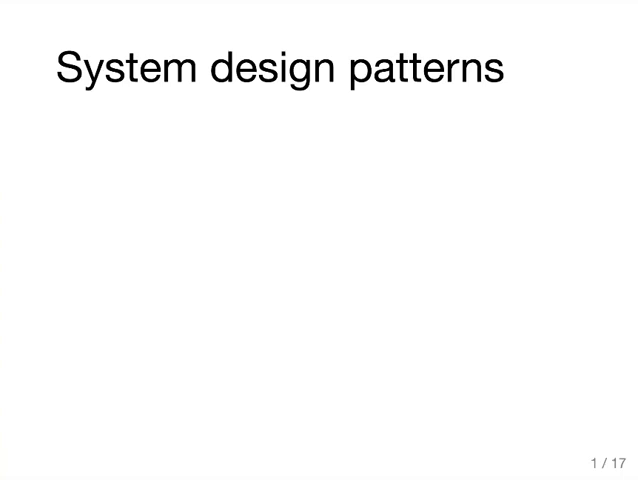
key("Right")
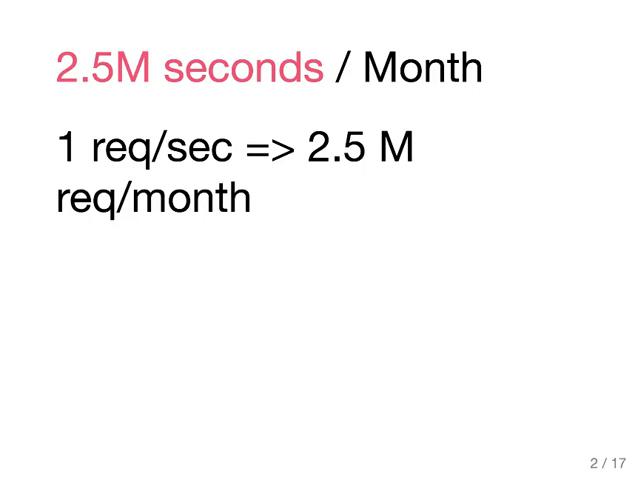
key("right")
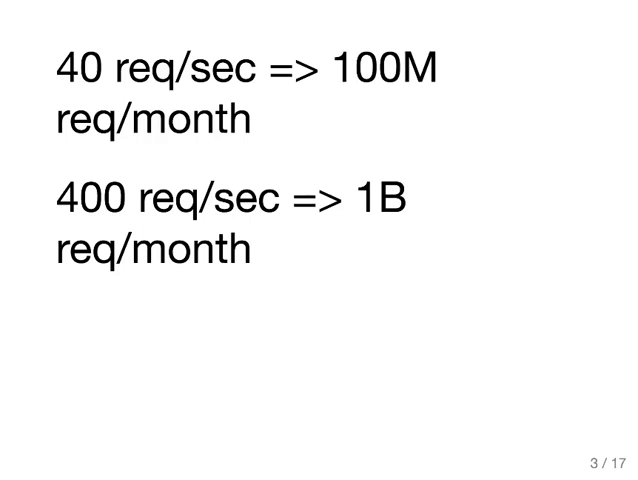
key("Right")
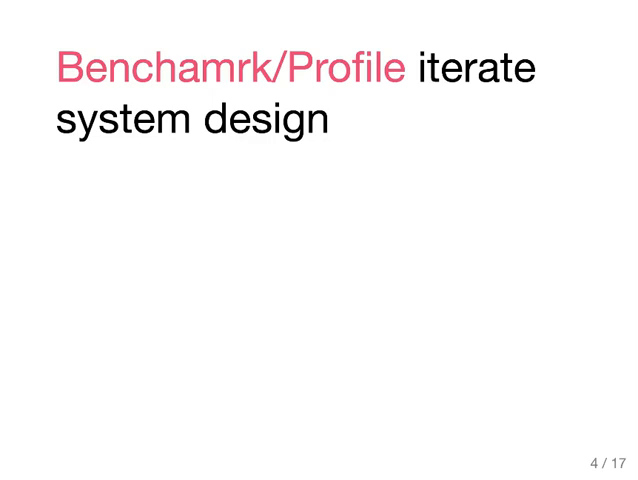
key("Right")
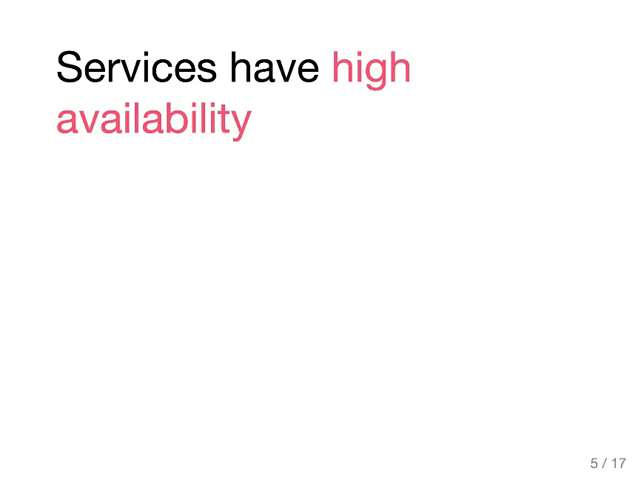
key("Right")
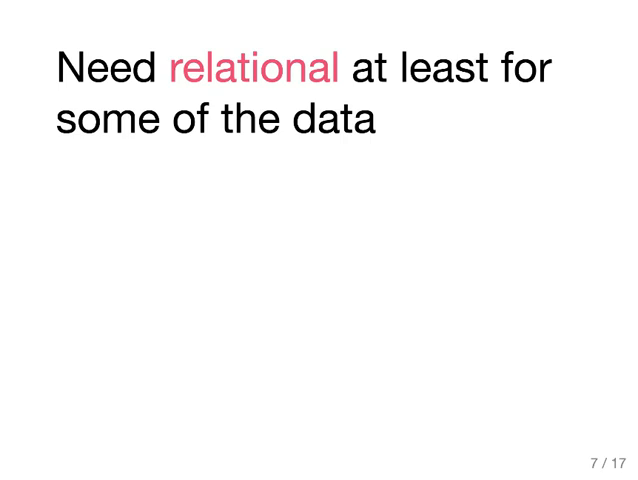
key("Right")
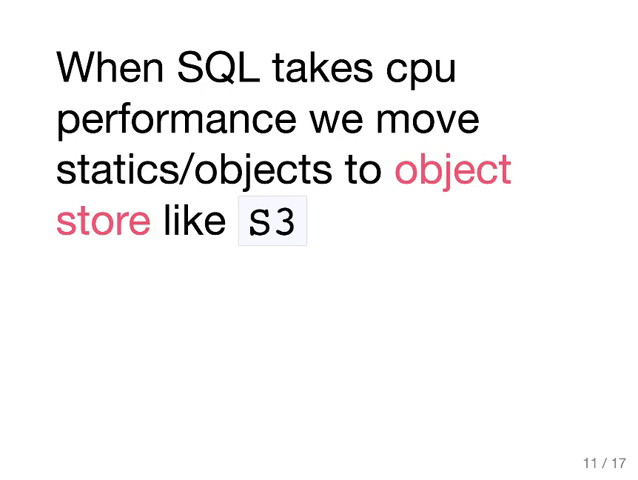
key("Right")
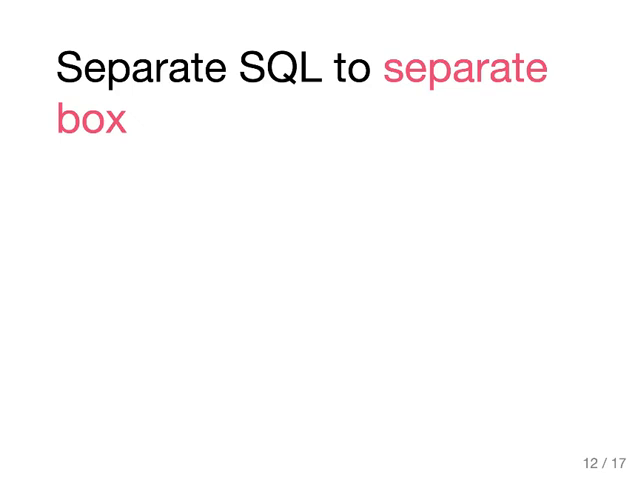
key("Right")
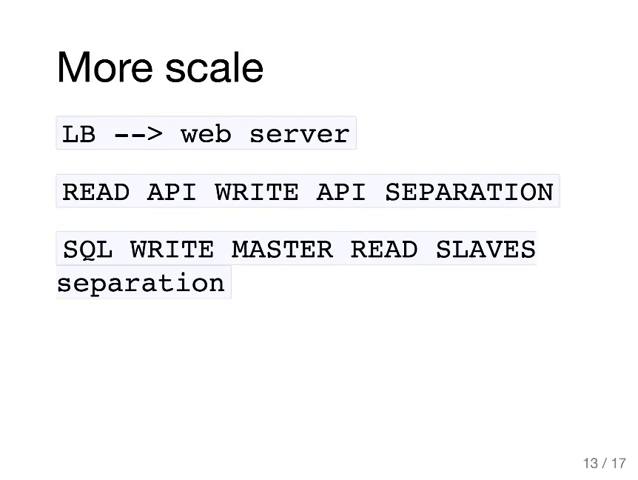
key("Right")
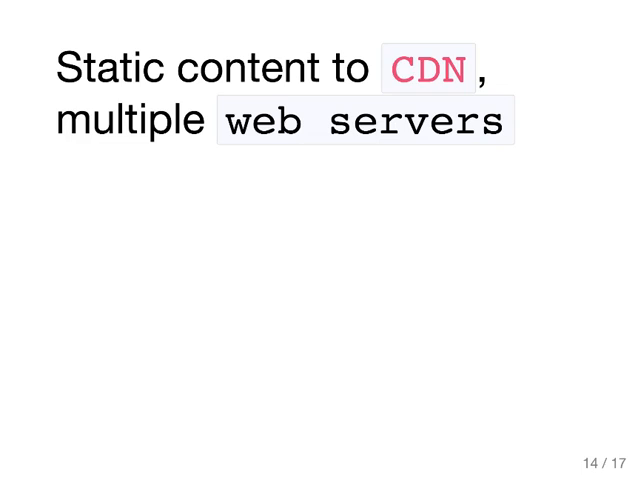
key("Right")
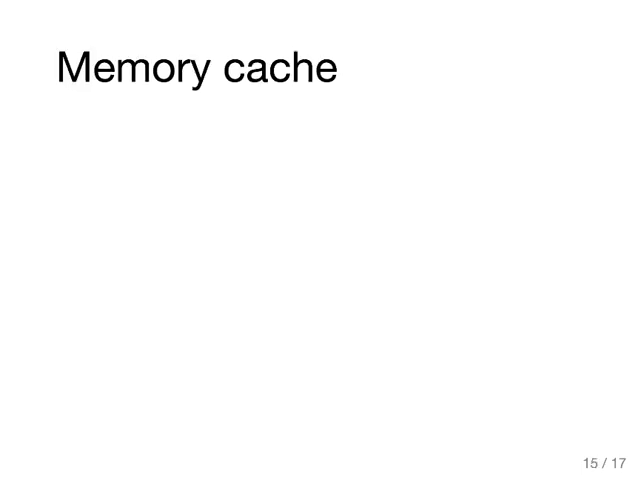
key("Right")
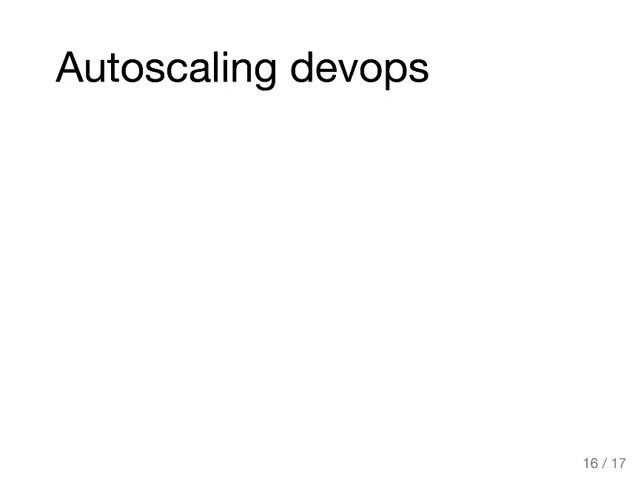
key("Right")
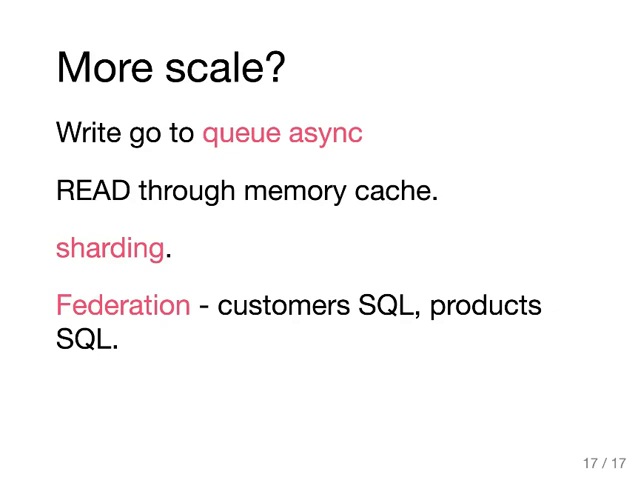